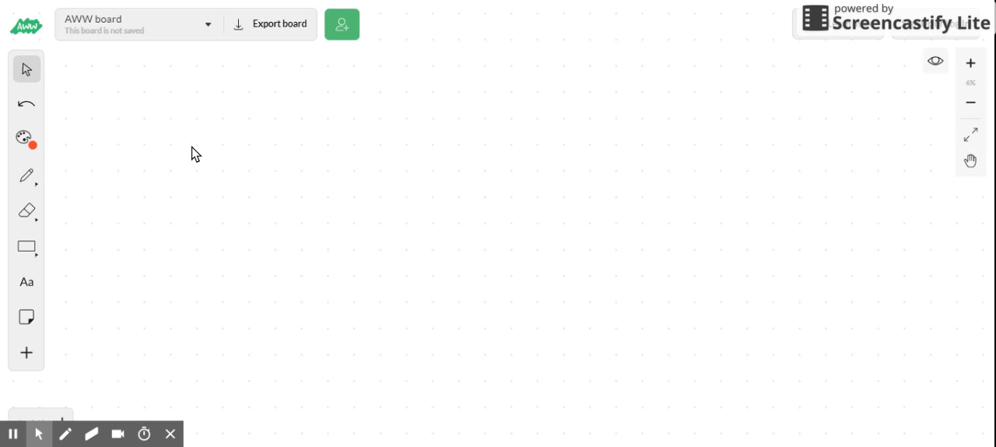
Step: Select the Pen tool so its size options appear for freehand drawing
left_click(25, 174)
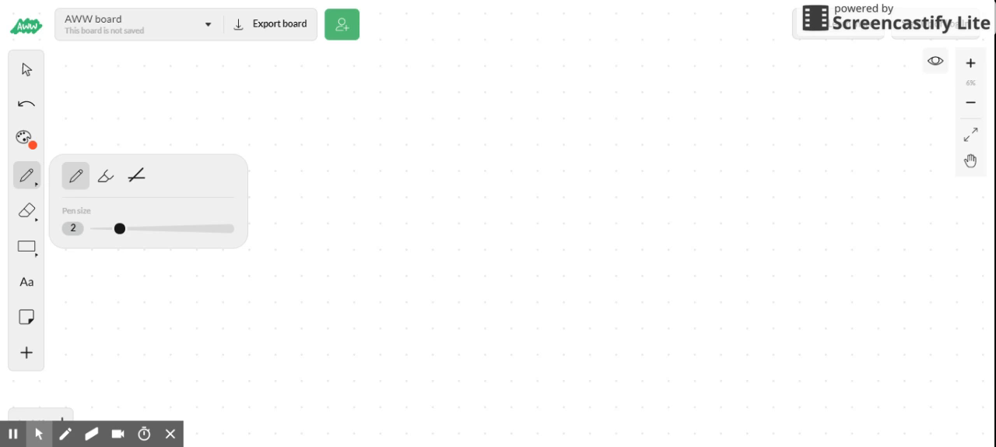
mouse_move(398, 116)
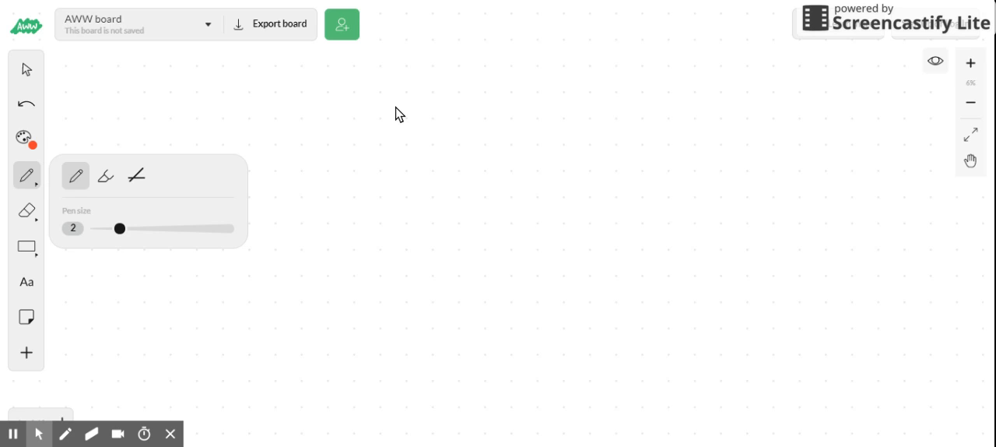
mouse_move(747, 446)
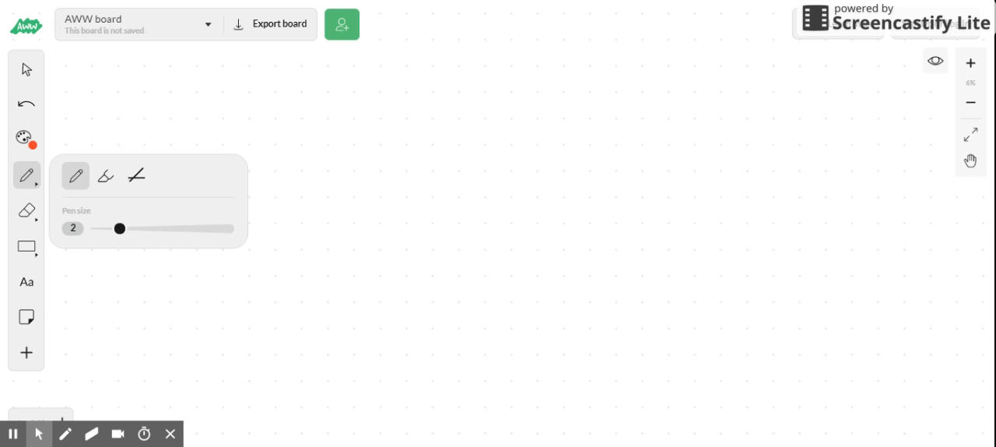
mouse_move(542, 411)
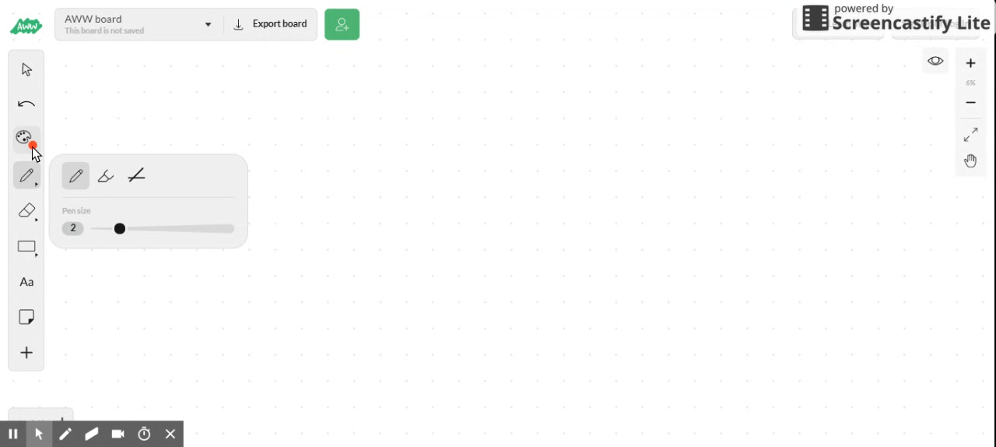
mouse_move(542, 75)
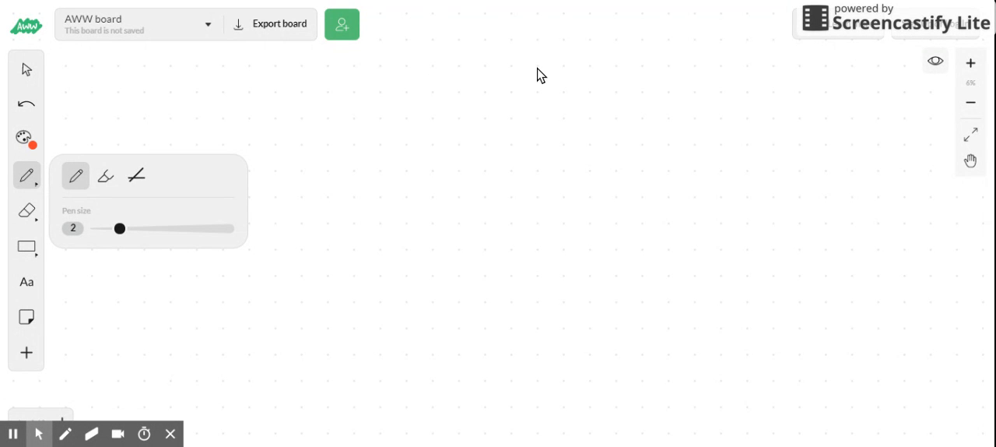
Step: Write an orange 9 with minus 3 beneath it and draw the answer line underneath
left_click_drag(467, 125, 532, 65)
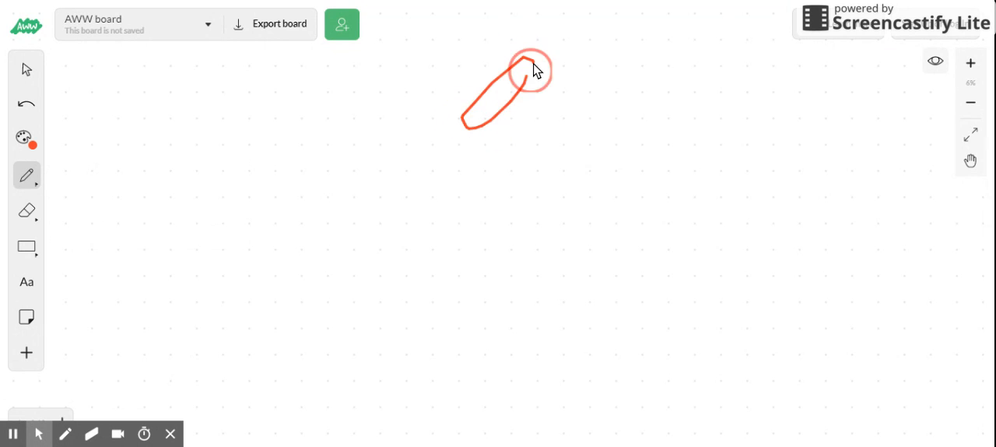
left_click_drag(397, 183, 423, 184)
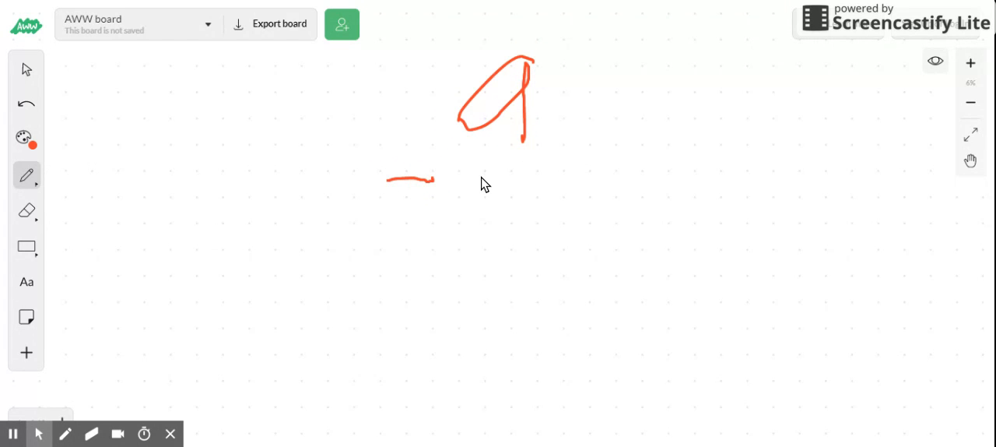
left_click_drag(498, 163, 506, 221)
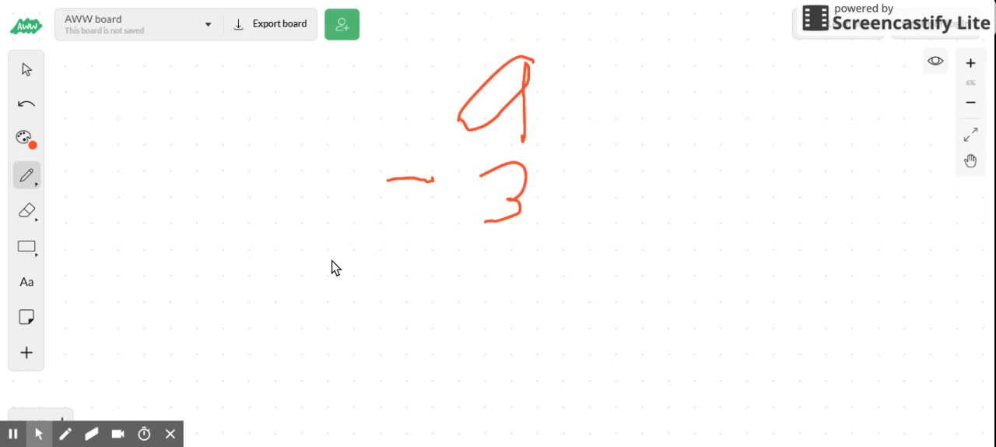
left_click_drag(343, 258, 558, 246)
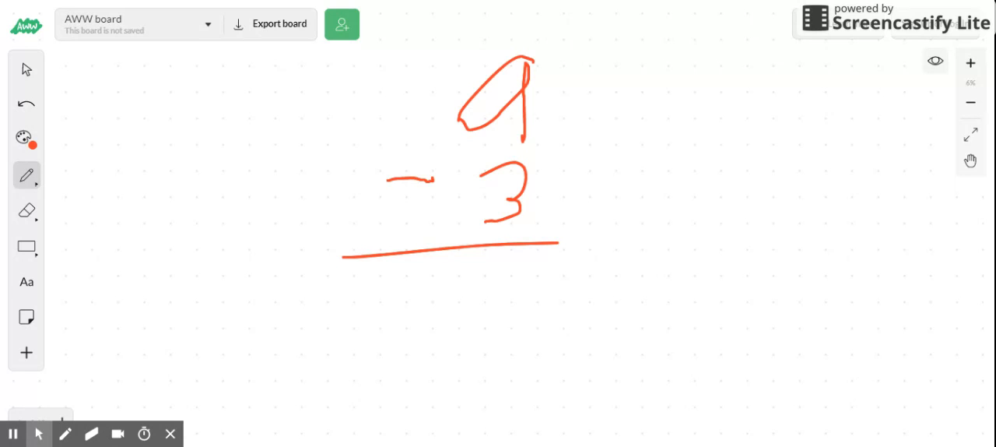
mouse_move(657, 165)
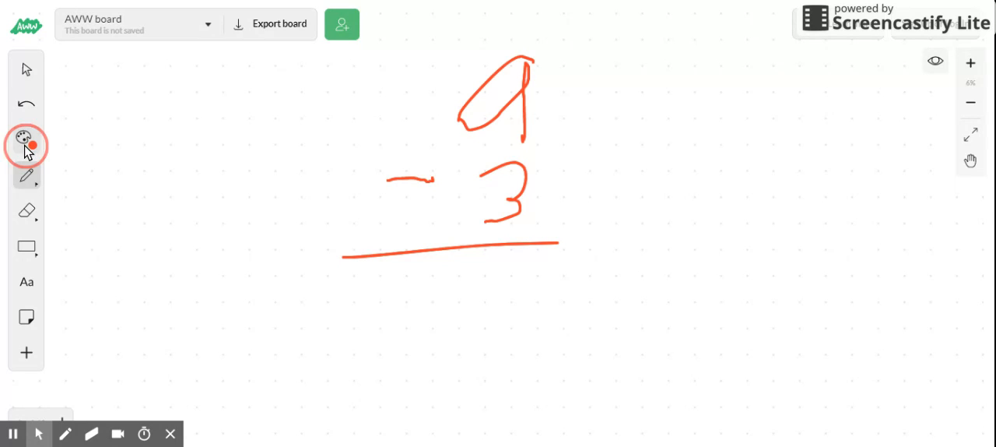
Step: Draw a black outline with a scalloped top and two legs right of the subtraction
left_click(25, 147)
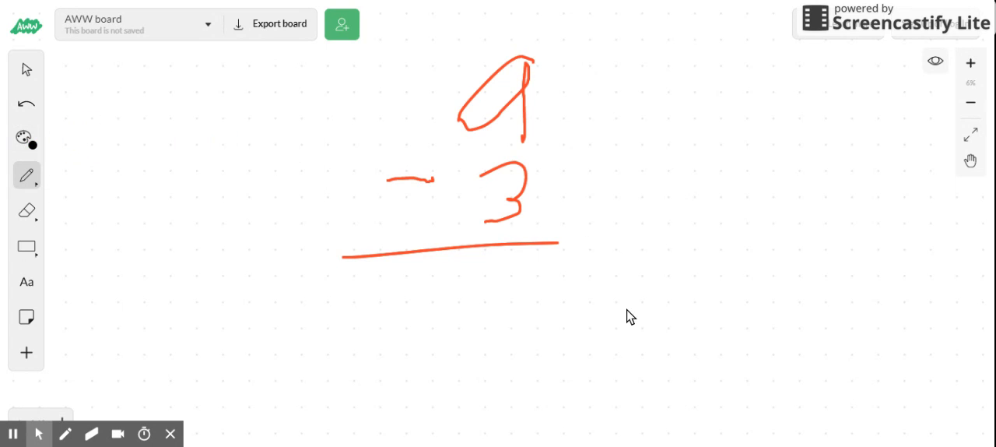
left_click_drag(614, 218, 595, 264)
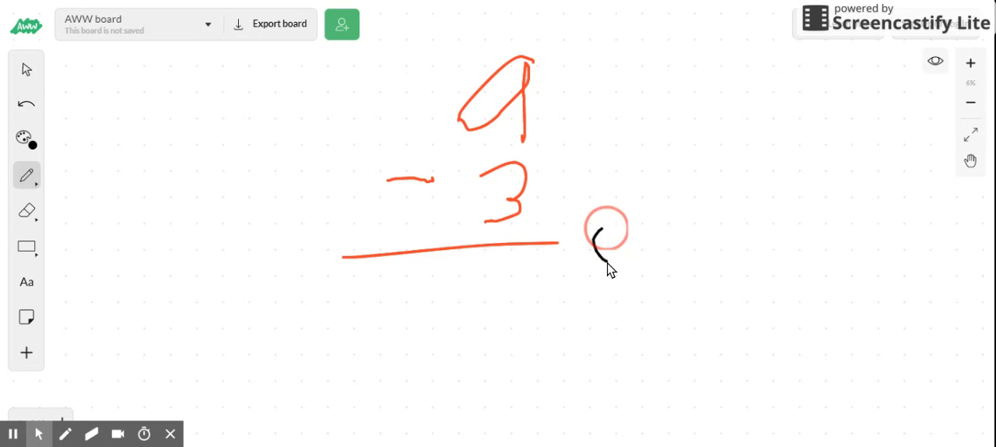
left_click_drag(595, 249, 681, 195)
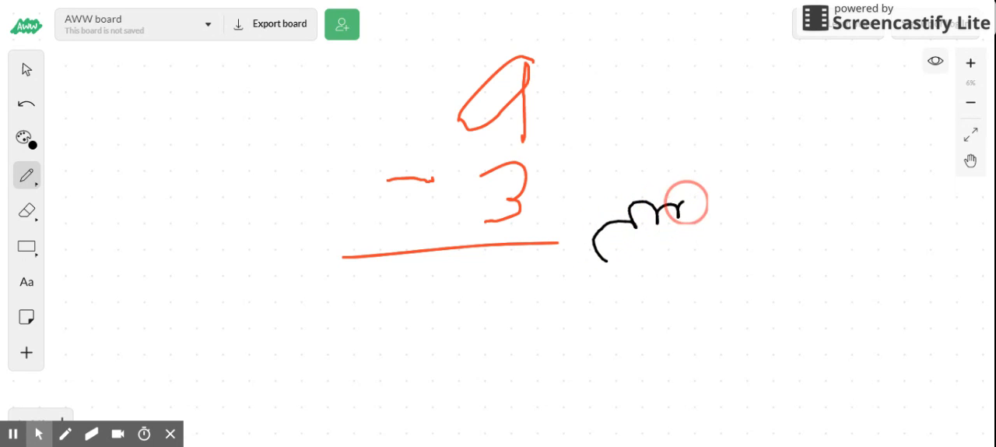
left_click_drag(669, 210, 731, 199)
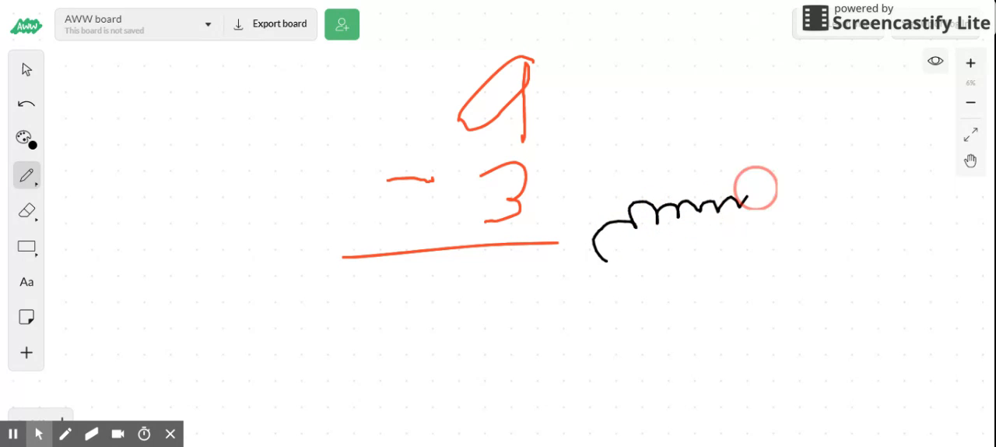
left_click_drag(753, 188, 816, 211)
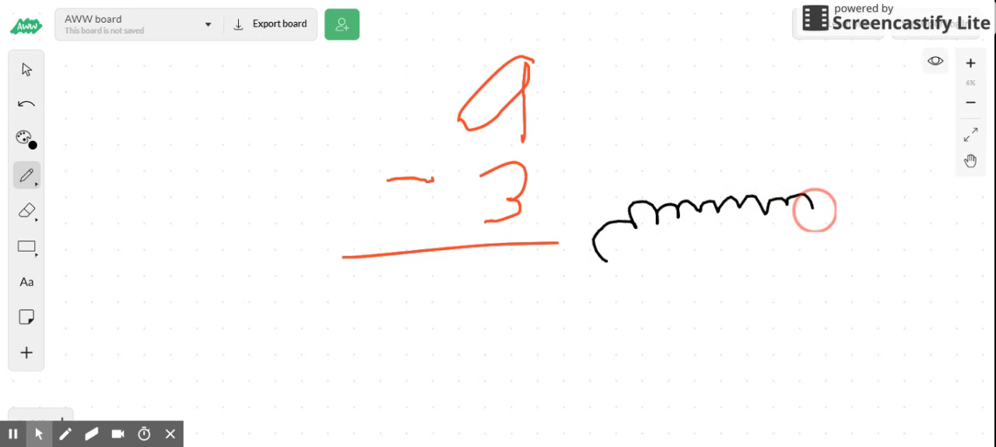
left_click_drag(813, 210, 755, 325)
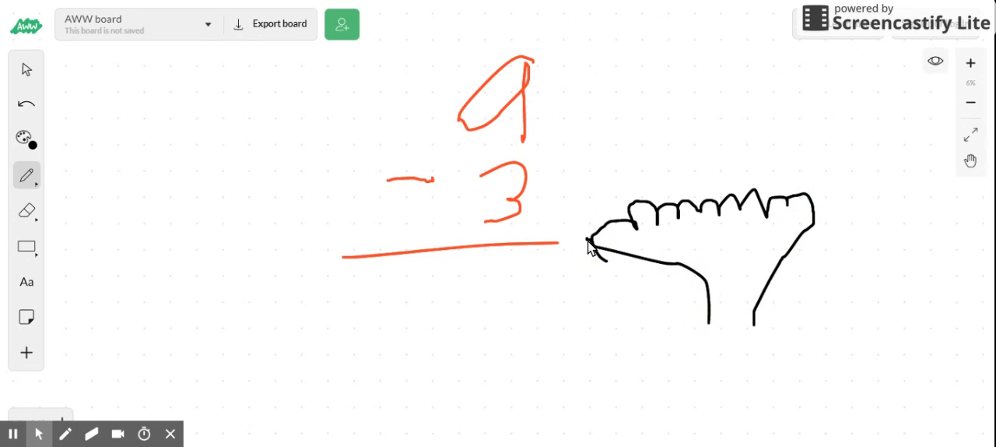
mouse_move(3, 129)
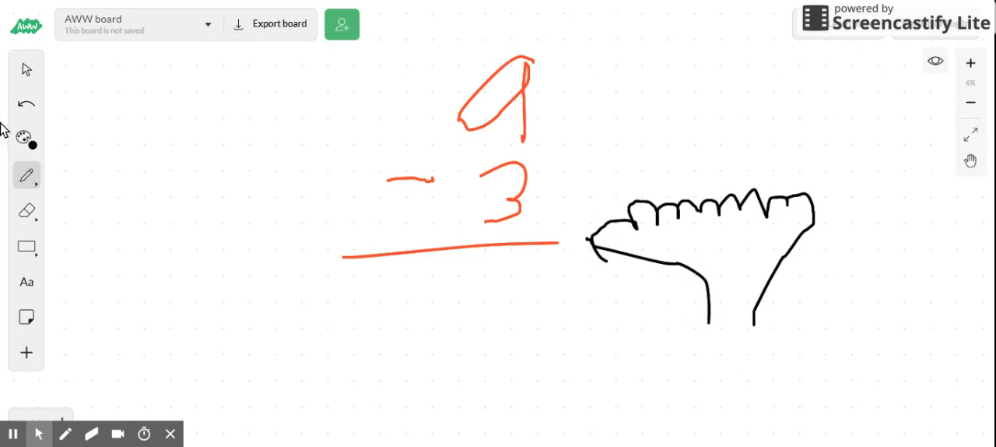
Step: Mark the black shape in green, then write the answer 6 below the line
left_click(24, 137)
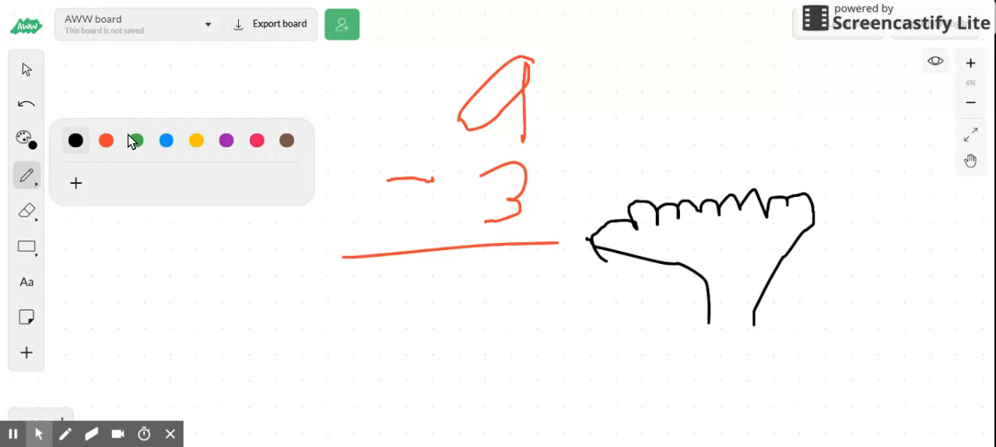
left_click(137, 140)
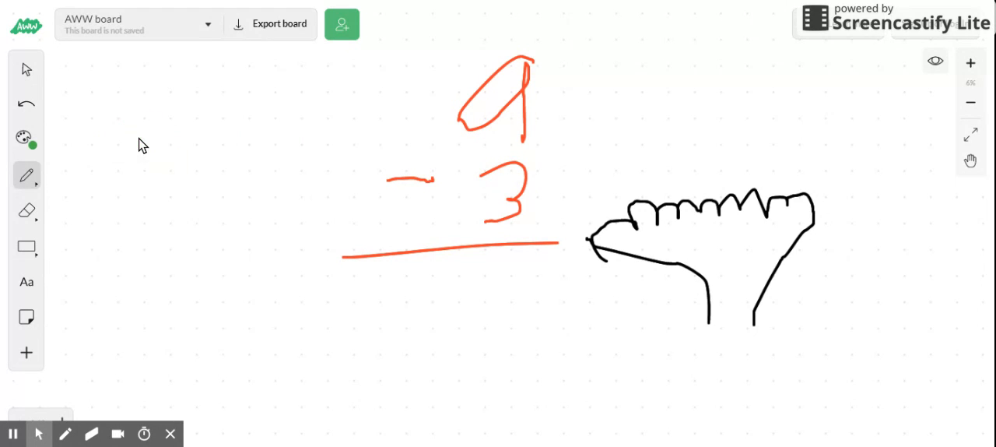
mouse_move(784, 246)
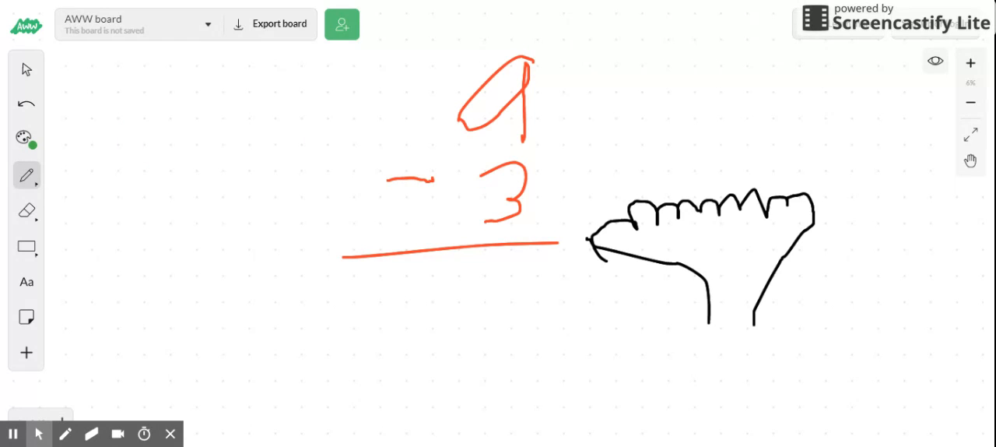
mouse_move(629, 285)
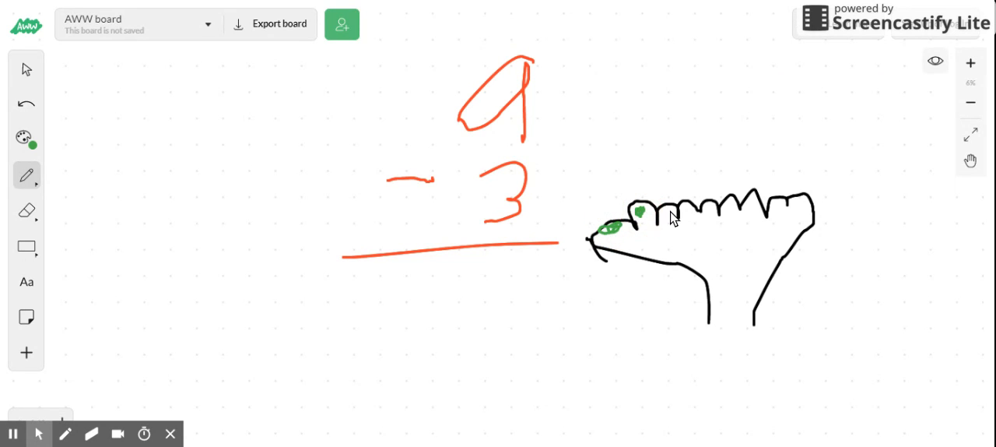
left_click(666, 216)
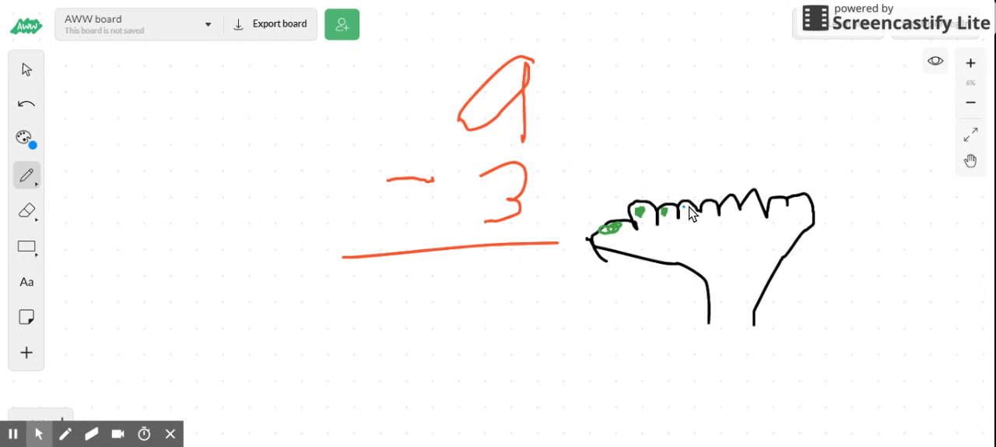
mouse_move(753, 210)
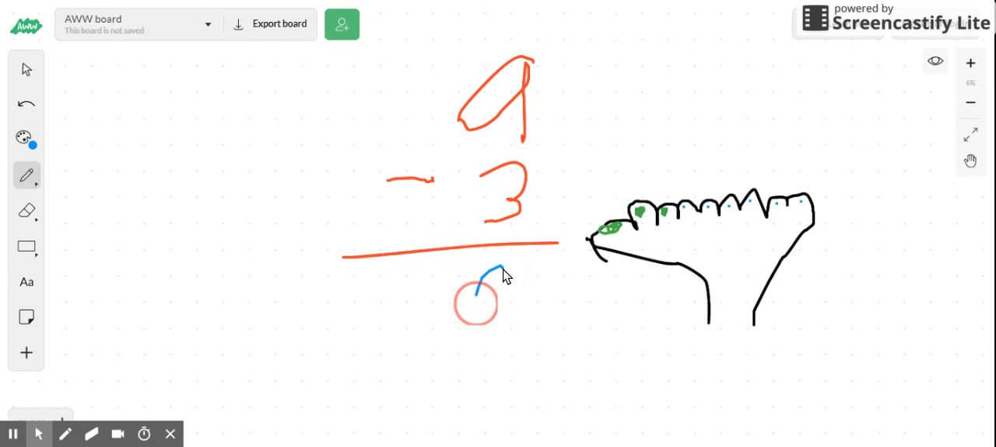
left_click_drag(490, 268, 483, 319)
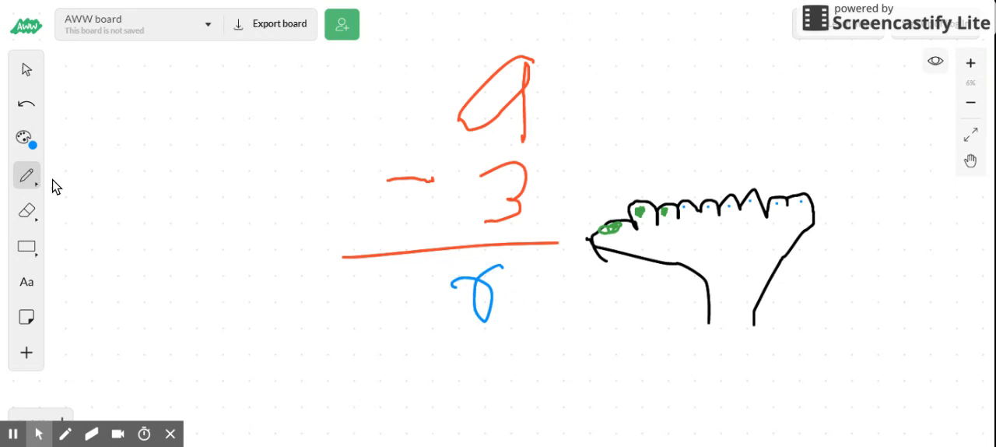
mouse_move(41, 179)
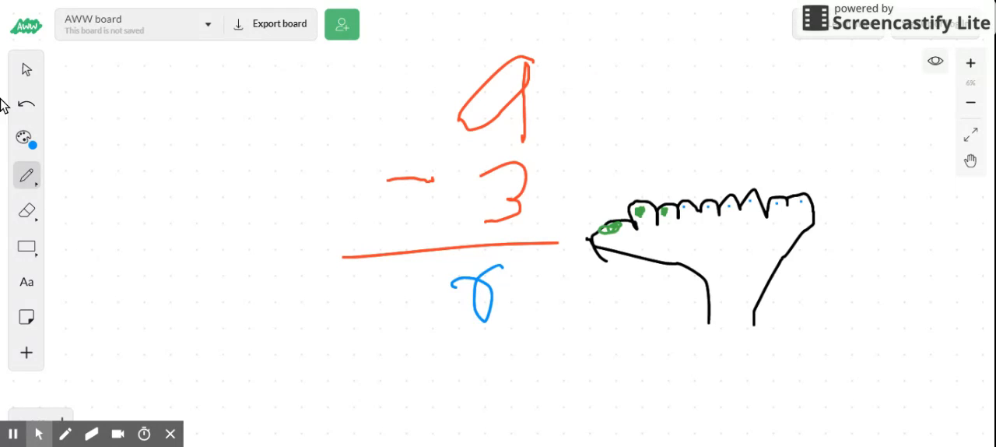
Step: Clear the whole board with Undo and set the pen colour to orange-red
left_click(25, 105)
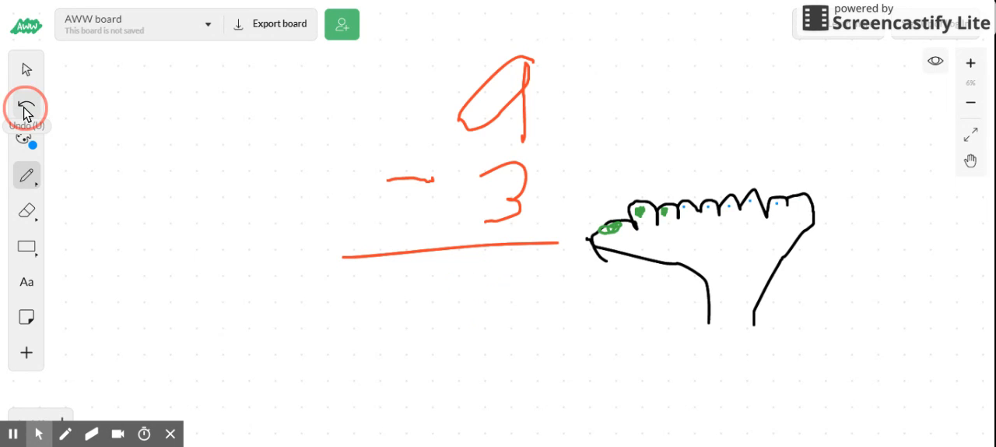
left_click(25, 107)
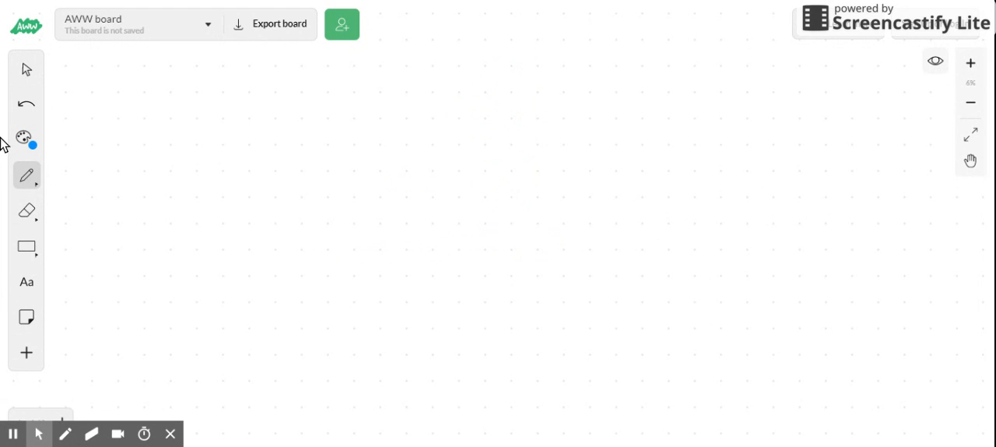
left_click(24, 137)
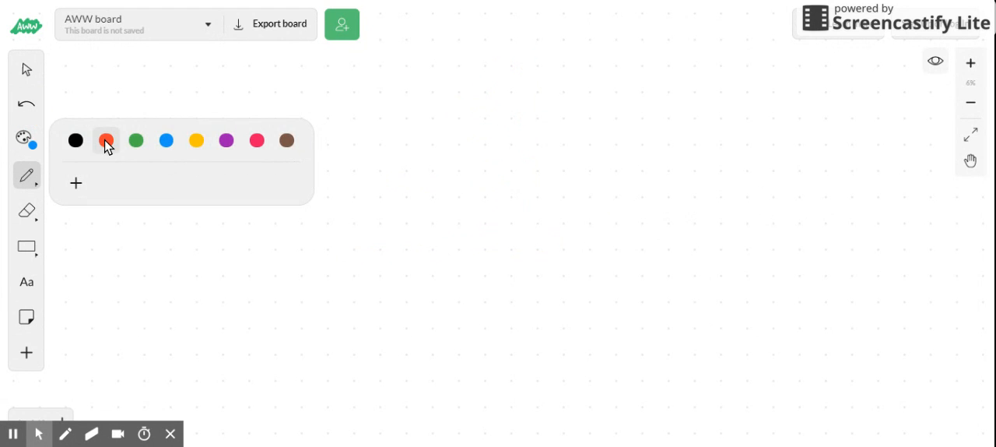
left_click(106, 141)
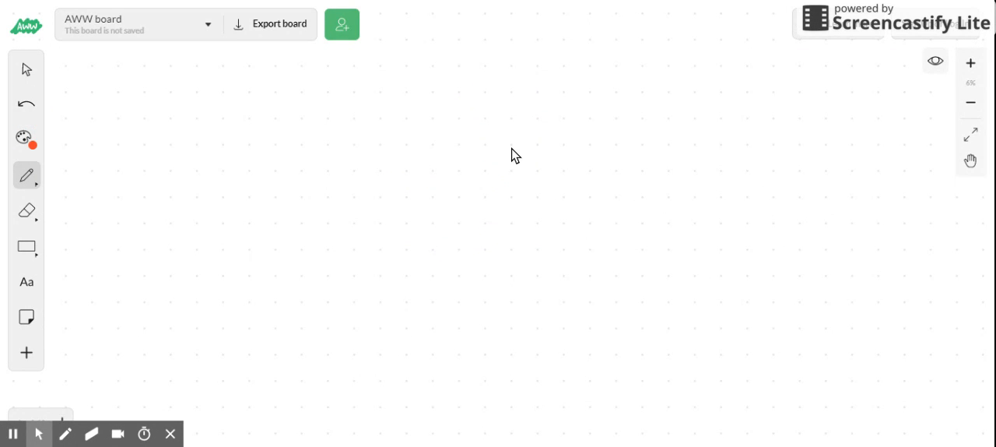
Step: Write 29 minus 13 in orange-red and draw the answer line beneath it
left_click(507, 145)
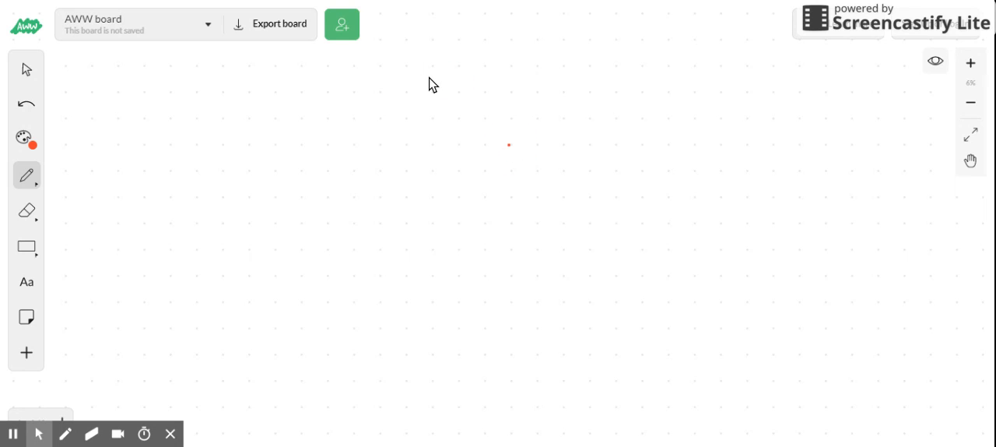
mouse_move(467, 125)
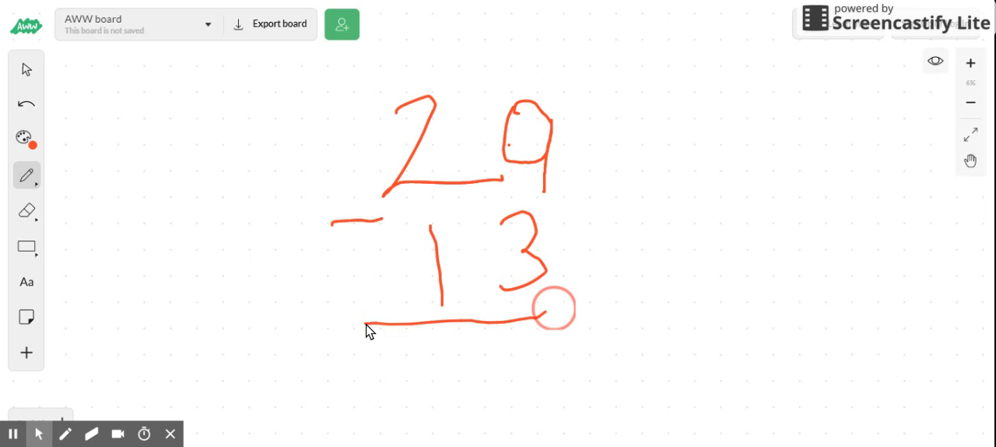
left_click_drag(365, 329, 579, 311)
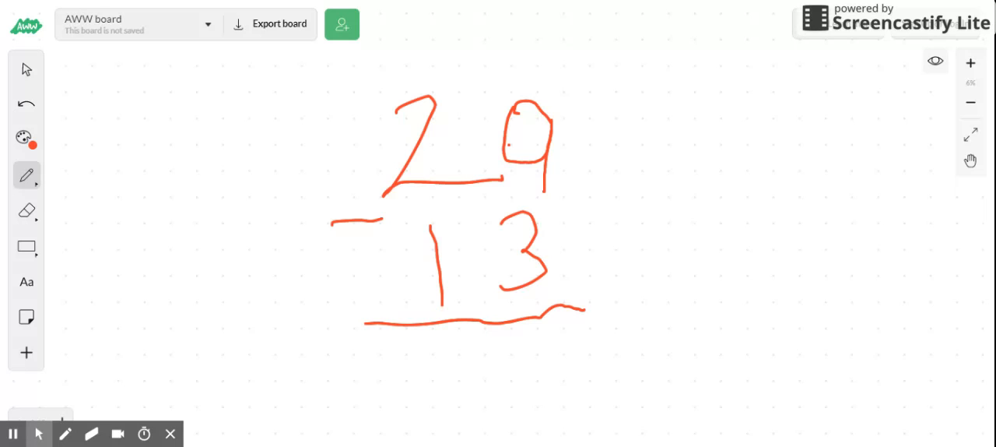
mouse_move(564, 209)
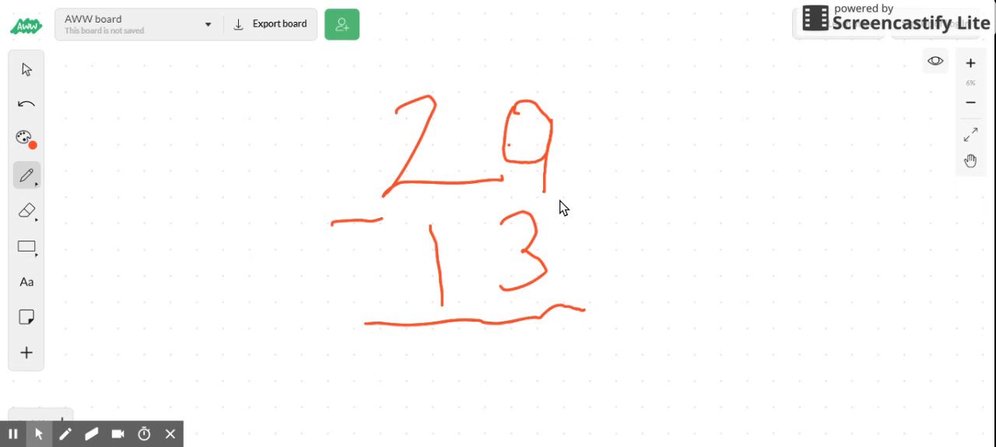
mouse_move(543, 101)
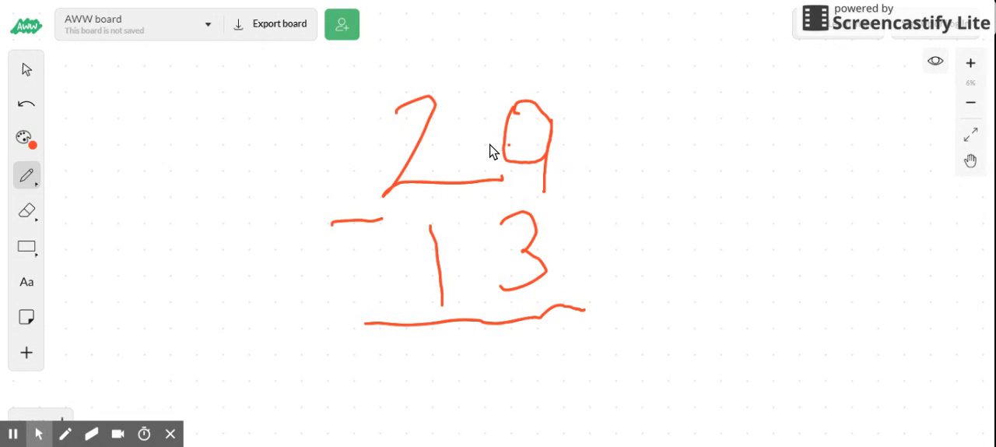
mouse_move(539, 140)
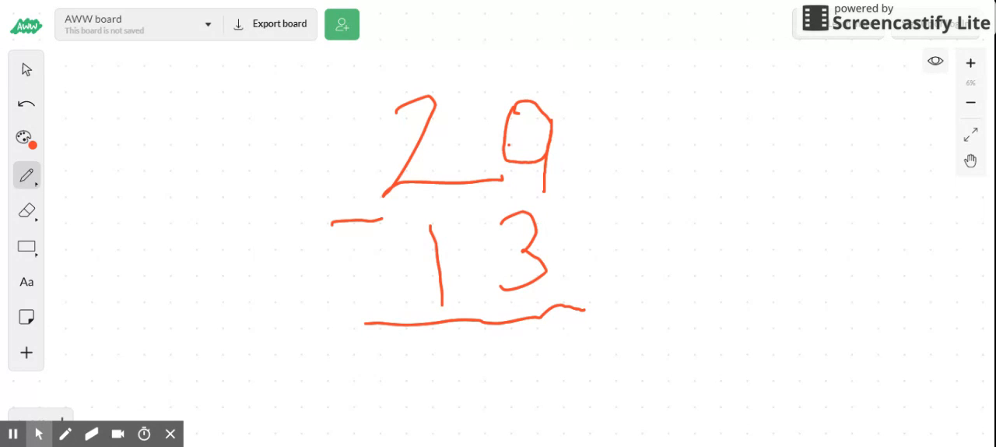
mouse_move(544, 355)
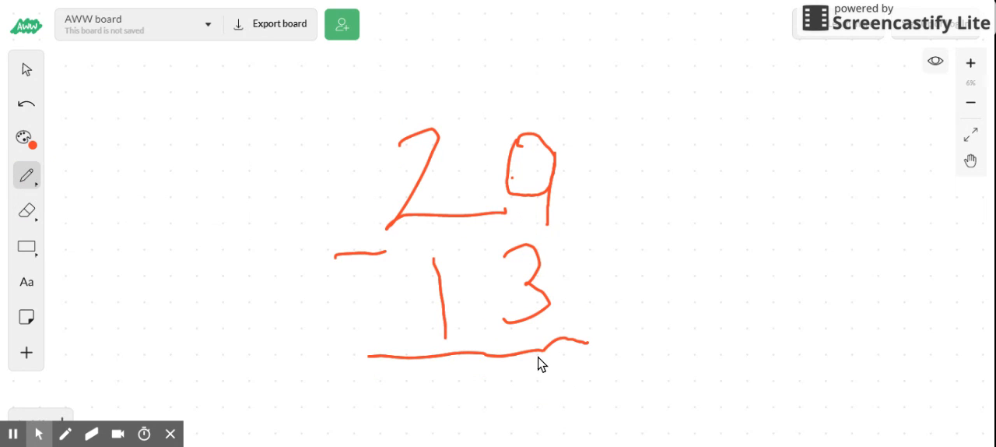
Step: Write a red 6 in the ones column below the answer line
left_click_drag(541, 342, 560, 389)
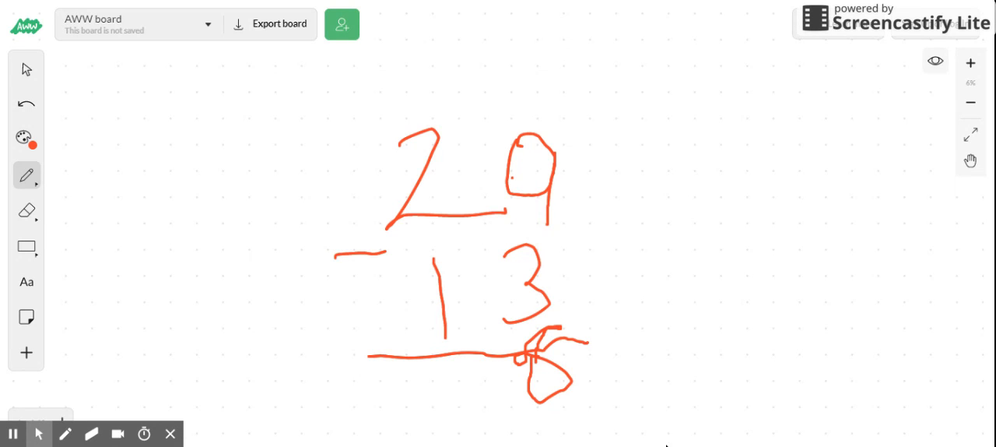
mouse_move(479, 155)
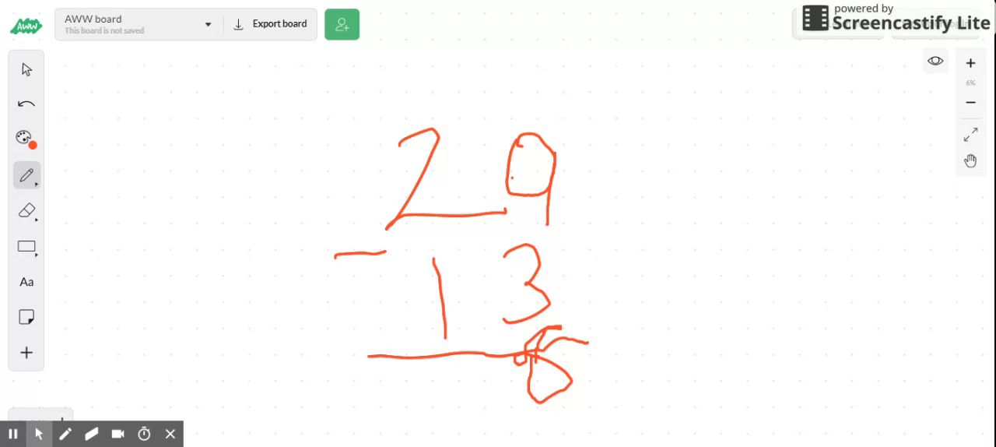
mouse_move(24, 102)
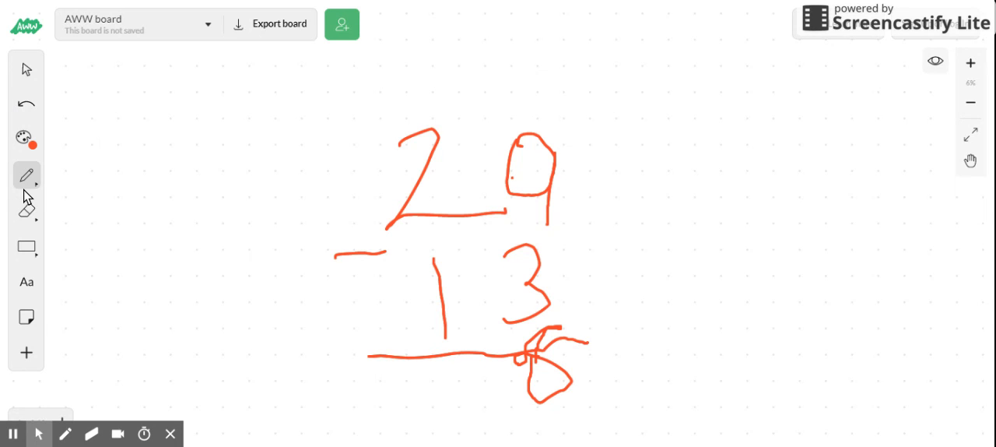
mouse_move(360, 257)
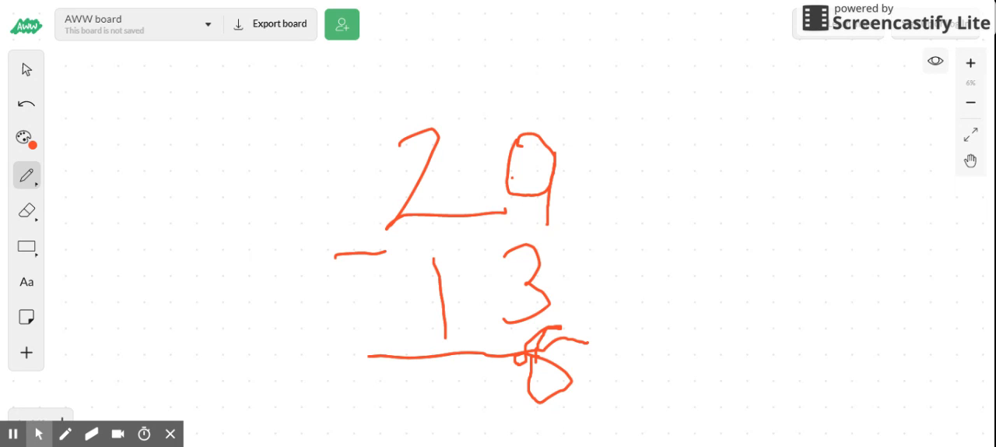
mouse_move(395, 208)
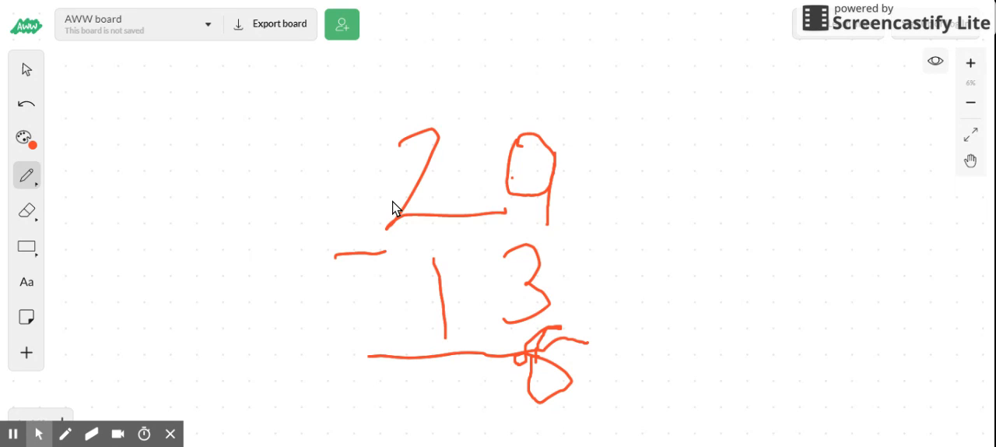
mouse_move(405, 173)
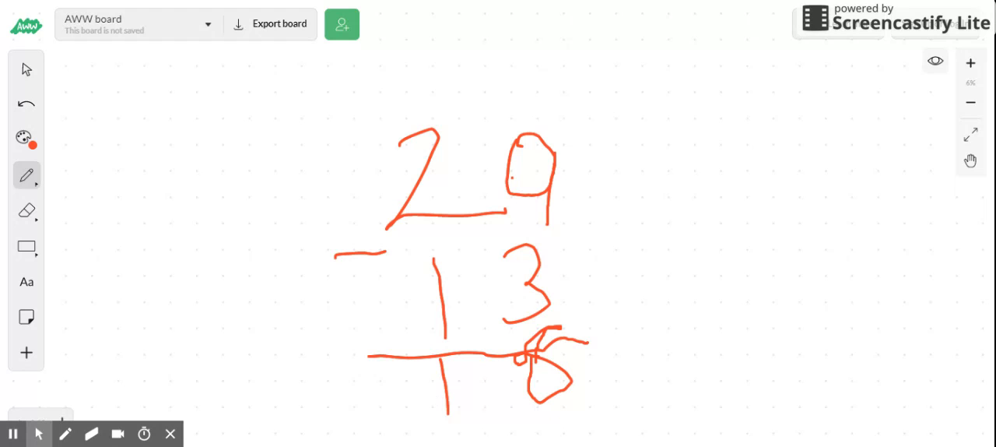
mouse_move(241, 292)
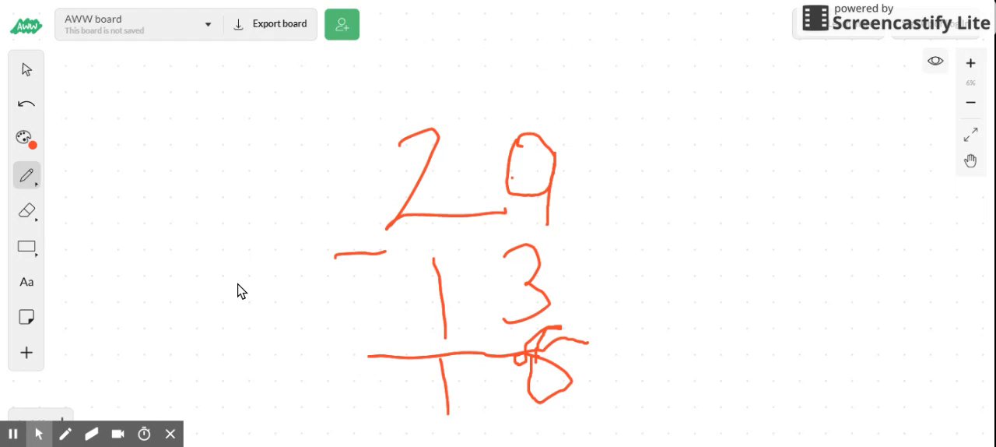
mouse_move(3, 283)
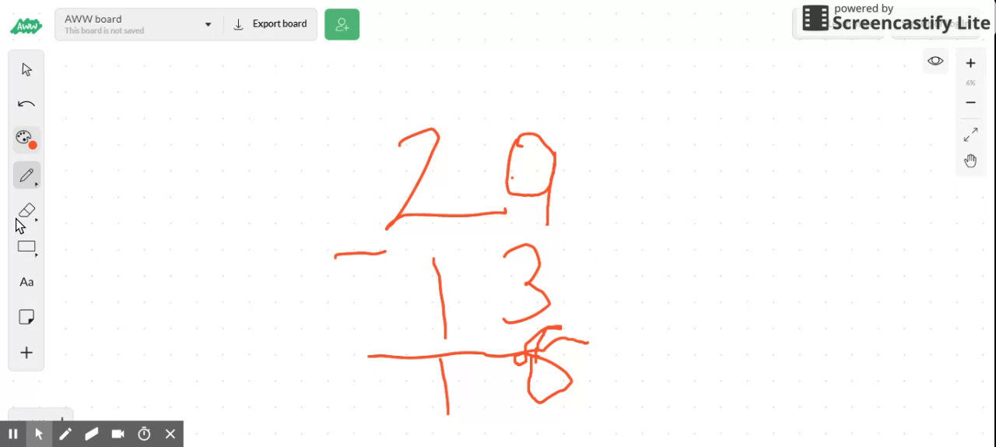
Step: Erase the 16 and the nine's tail so it reads 20 − 13, then retrace the 3
left_click(25, 212)
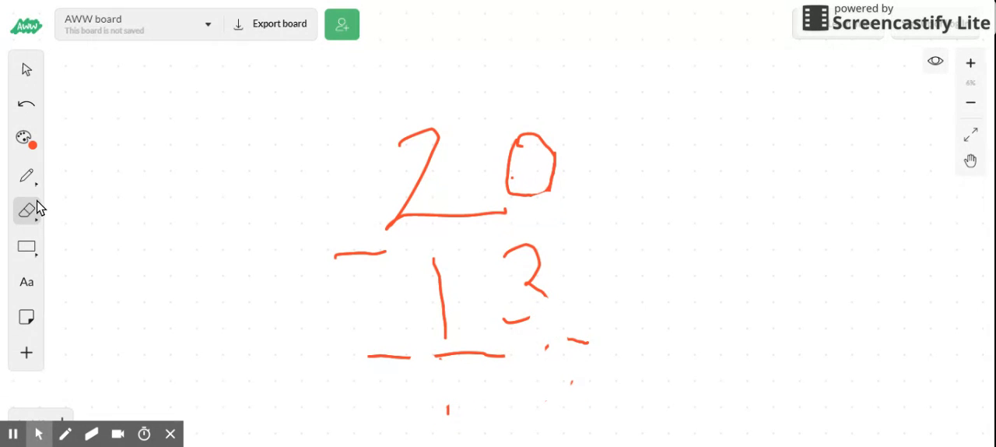
left_click(25, 175)
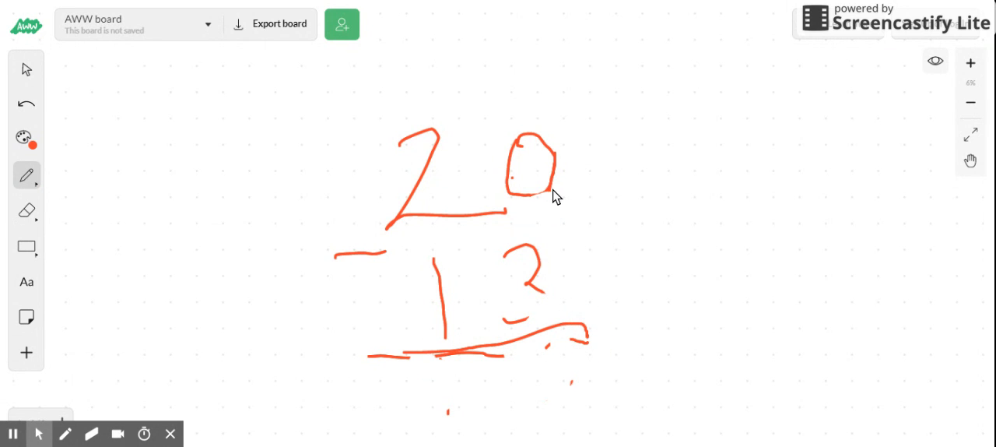
mouse_move(477, 221)
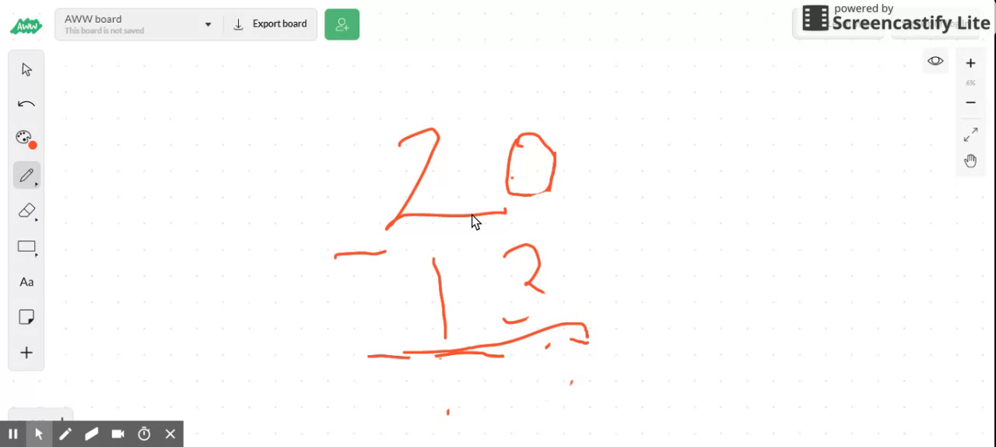
mouse_move(548, 286)
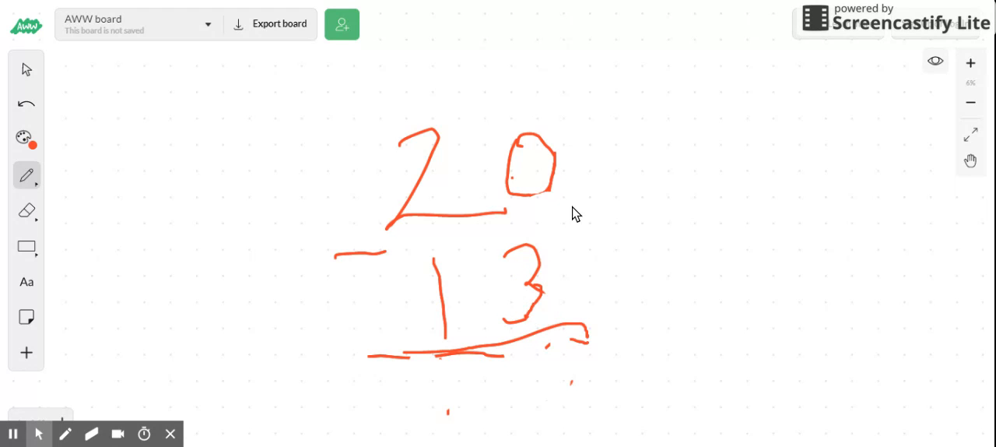
mouse_move(502, 168)
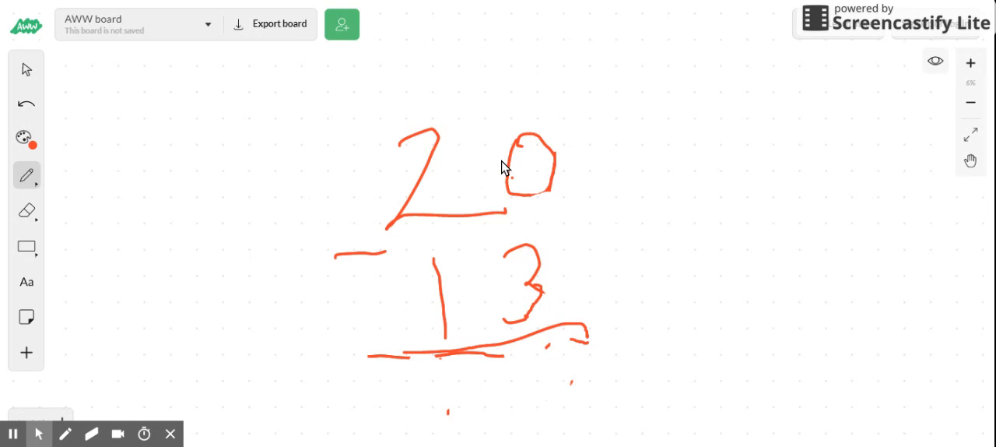
mouse_move(532, 187)
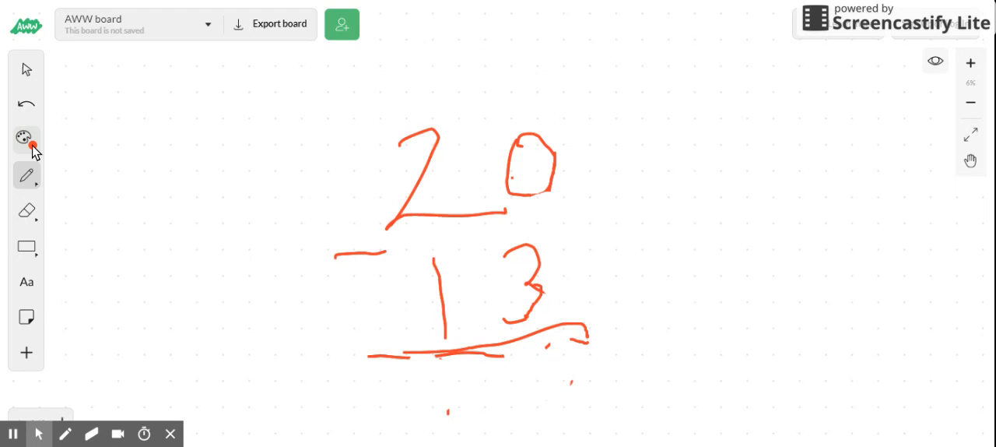
Step: In green, undo stray marks, cross out the tens 2 and write a 1 over it
left_click(25, 137)
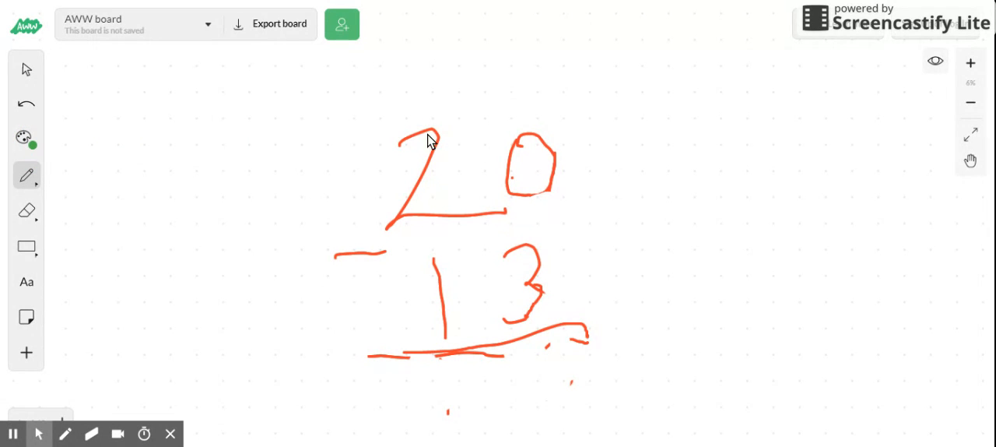
mouse_move(423, 140)
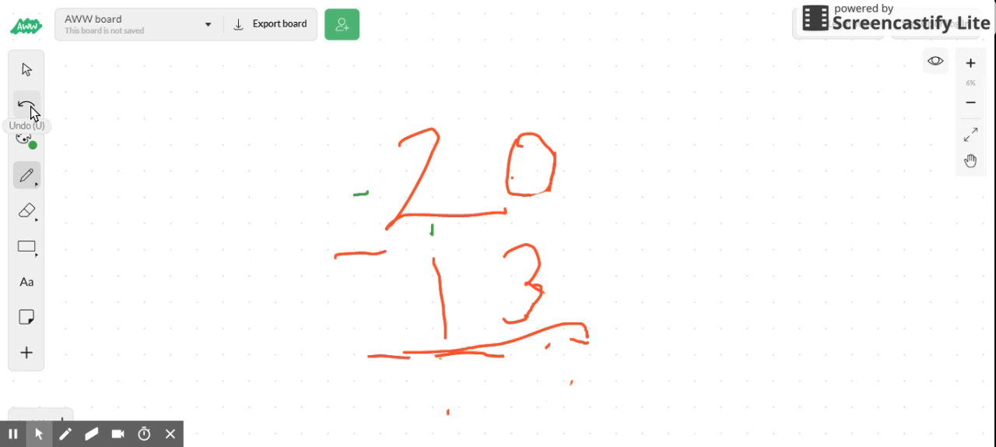
left_click(25, 103)
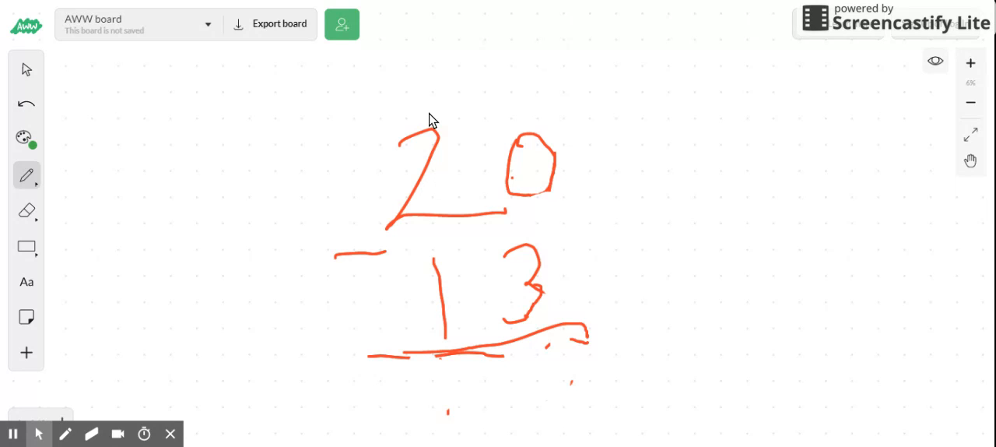
mouse_move(424, 109)
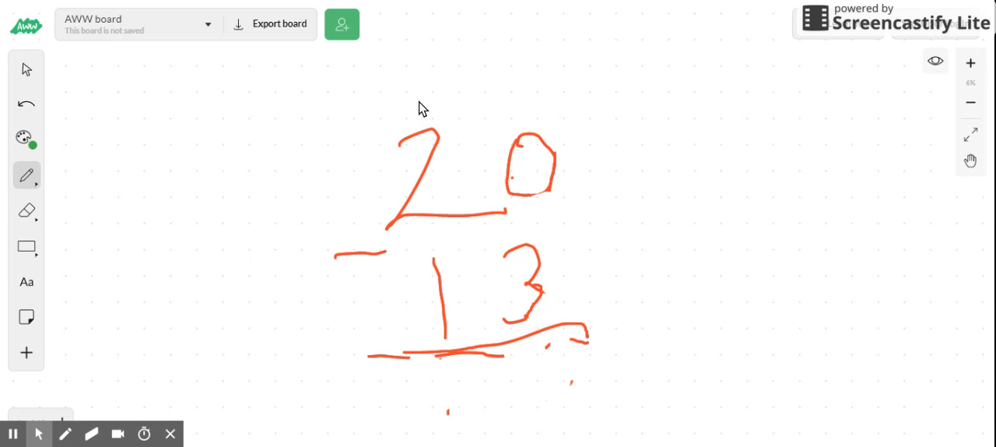
left_click_drag(417, 101, 420, 215)
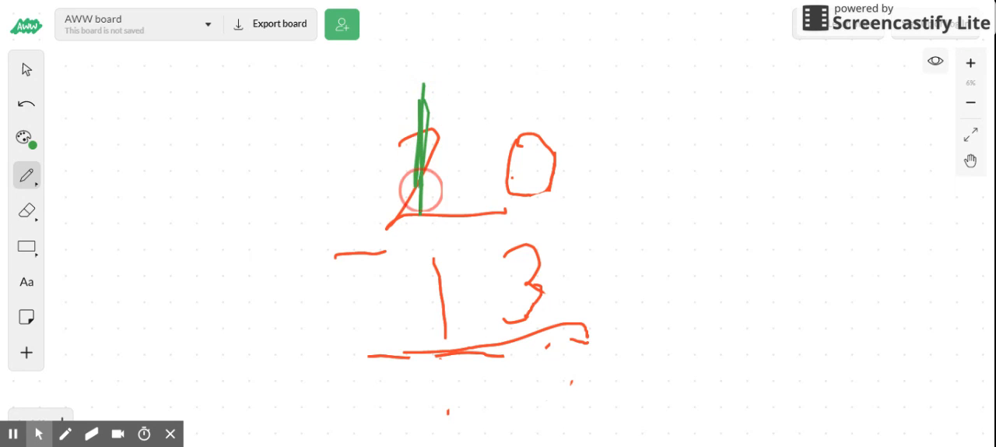
left_click_drag(423, 78, 372, 186)
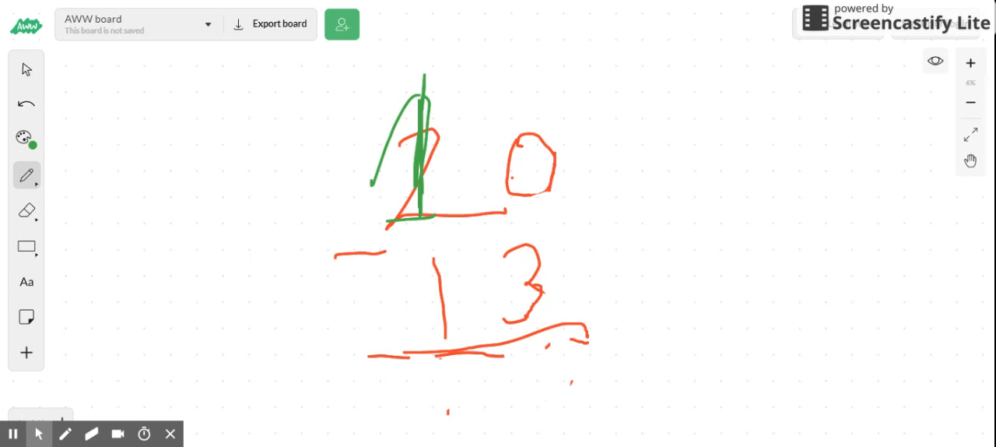
mouse_move(438, 173)
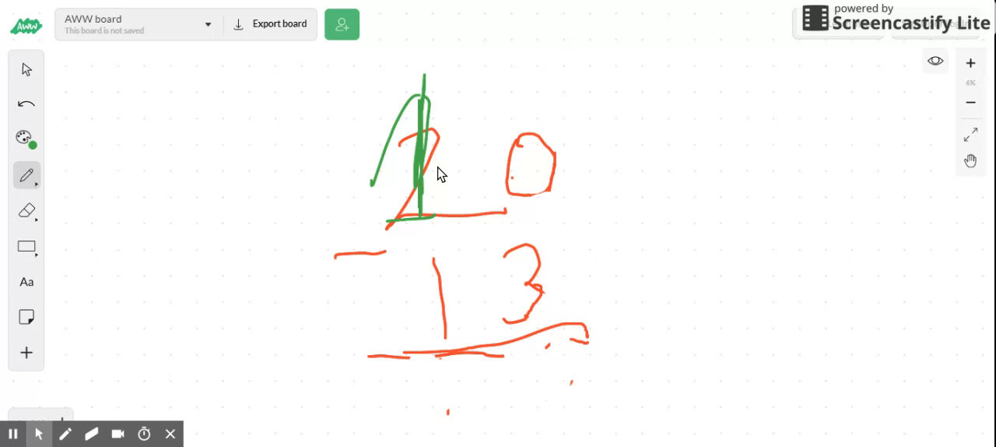
mouse_move(467, 179)
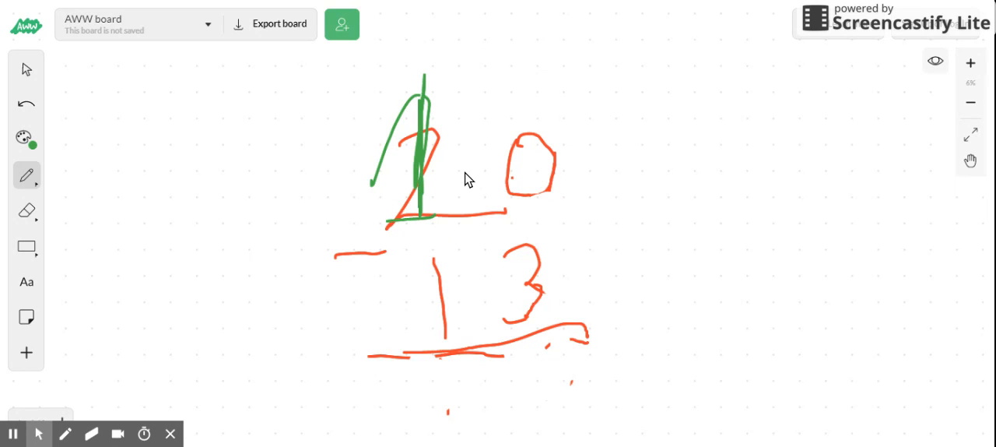
mouse_move(442, 171)
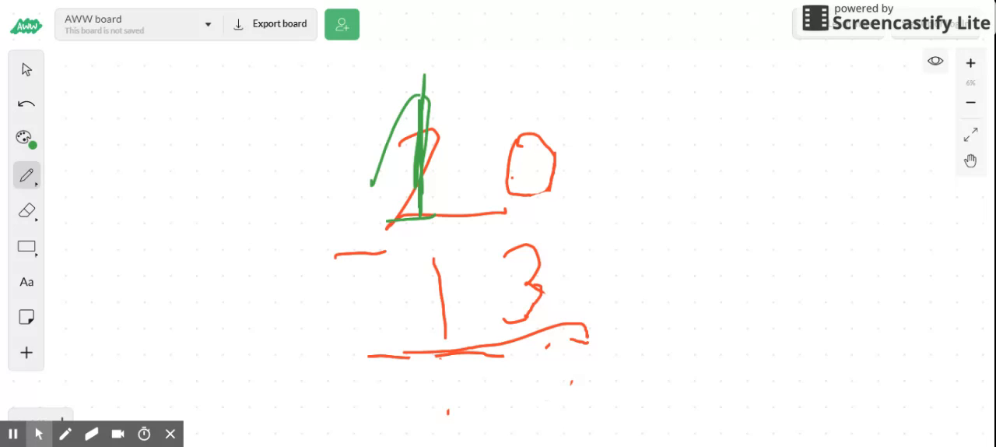
mouse_move(481, 128)
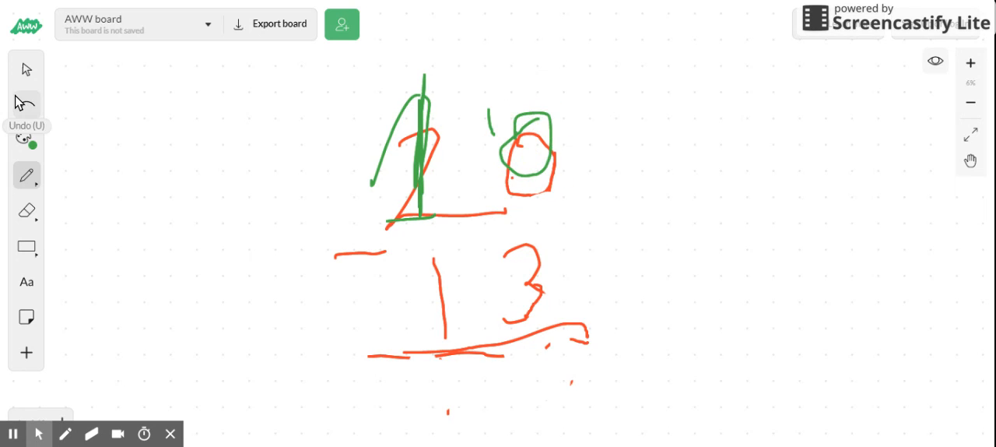
Step: Undo the green ring around the 0 and write a green 7 as the units answer
left_click(25, 103)
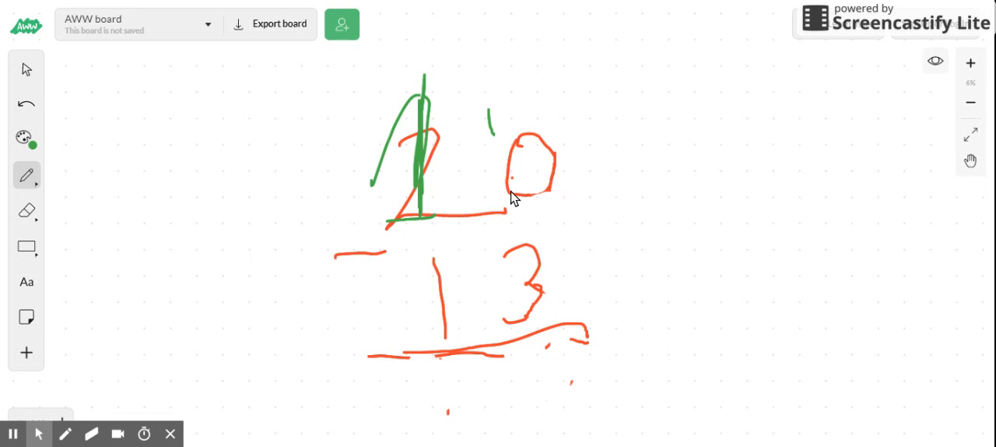
left_click_drag(545, 351, 561, 370)
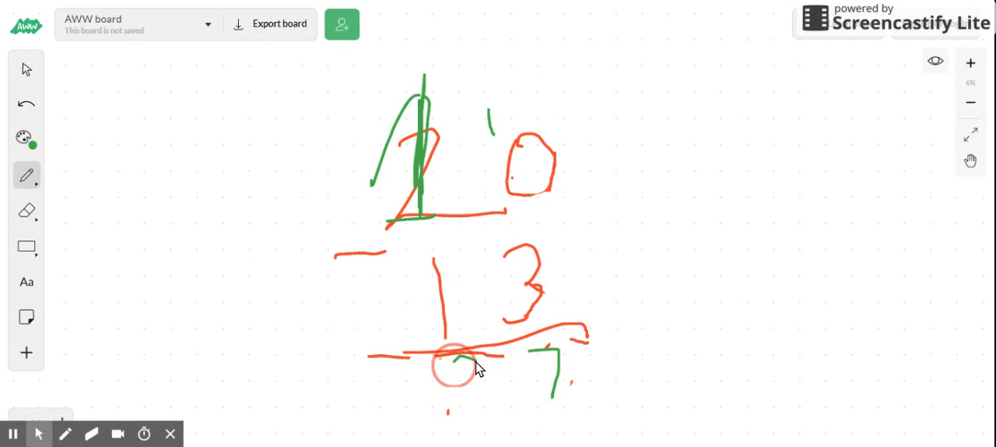
left_click_drag(452, 358, 475, 374)
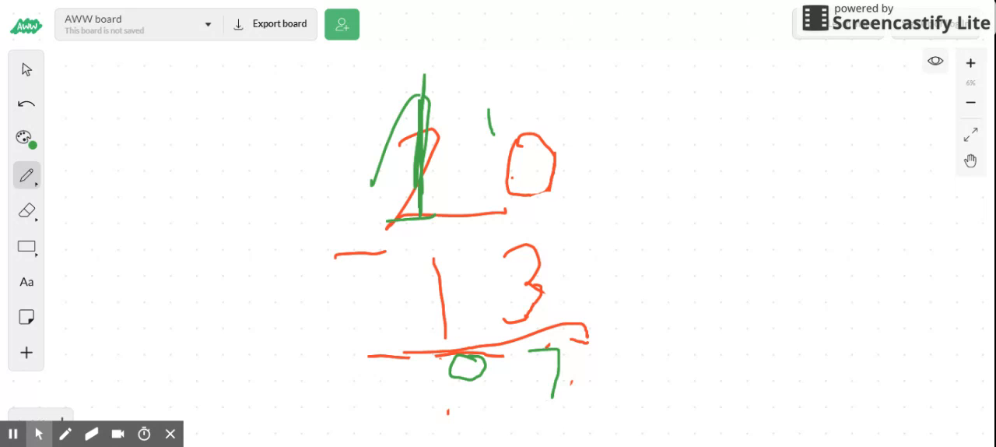
mouse_move(336, 371)
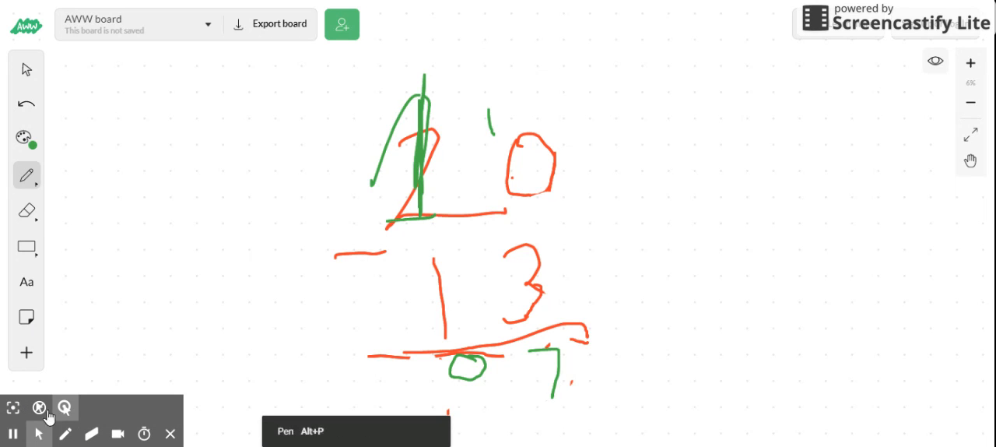
mouse_move(12, 433)
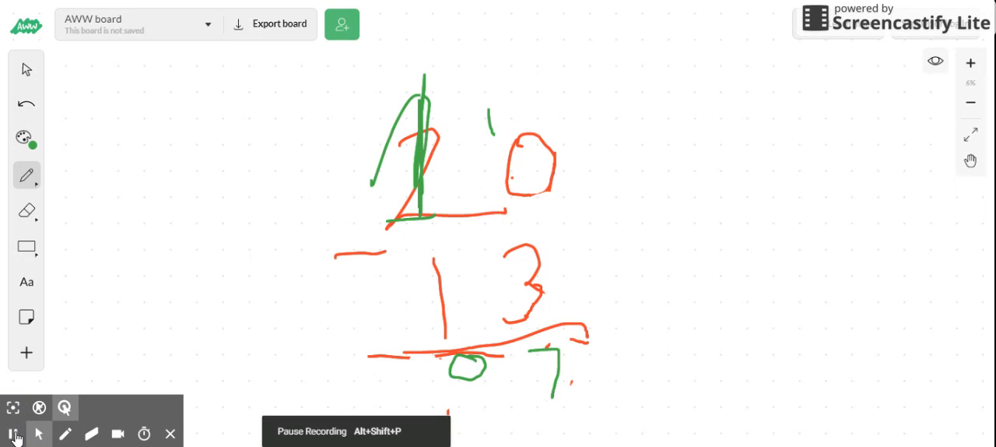